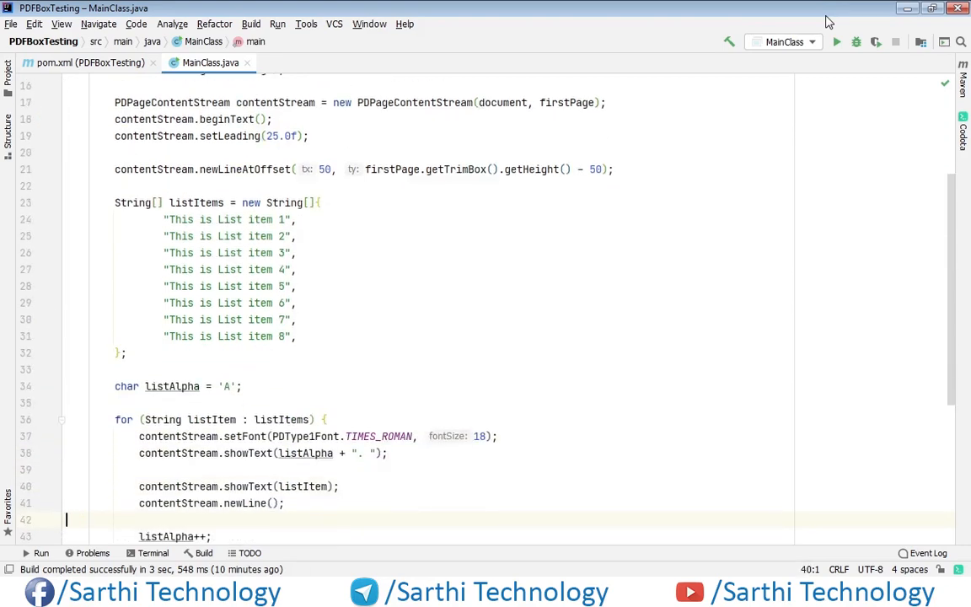
Add static String intToRoman(int number) below main, using value and numeral arrays with a StringBuilder.
scroll("down", 3)
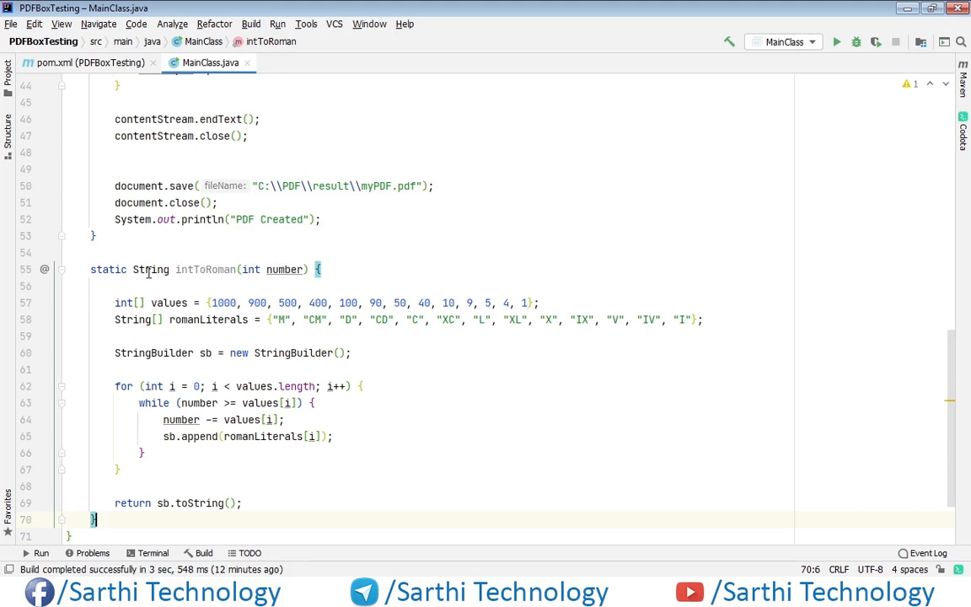
mouse_move(157, 284)
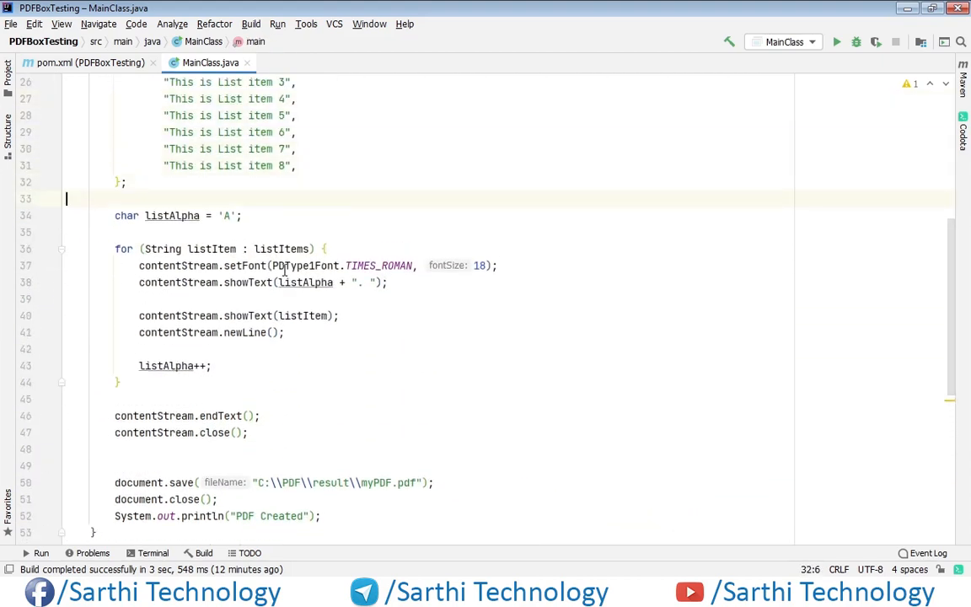
Replace the declaration char listAlpha = 'A'; with int listNumber = 1;.
left_click(240, 215)
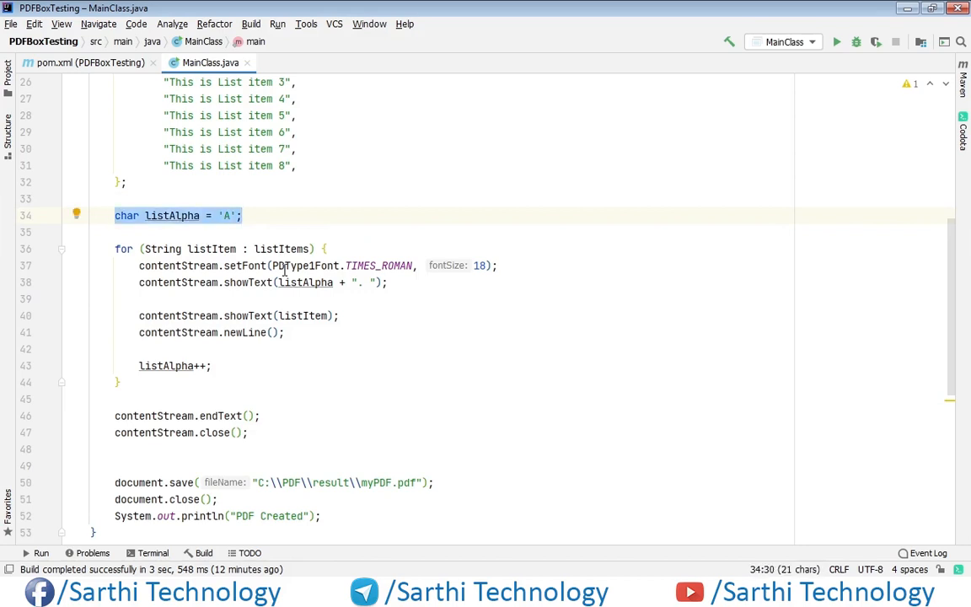
type("int")
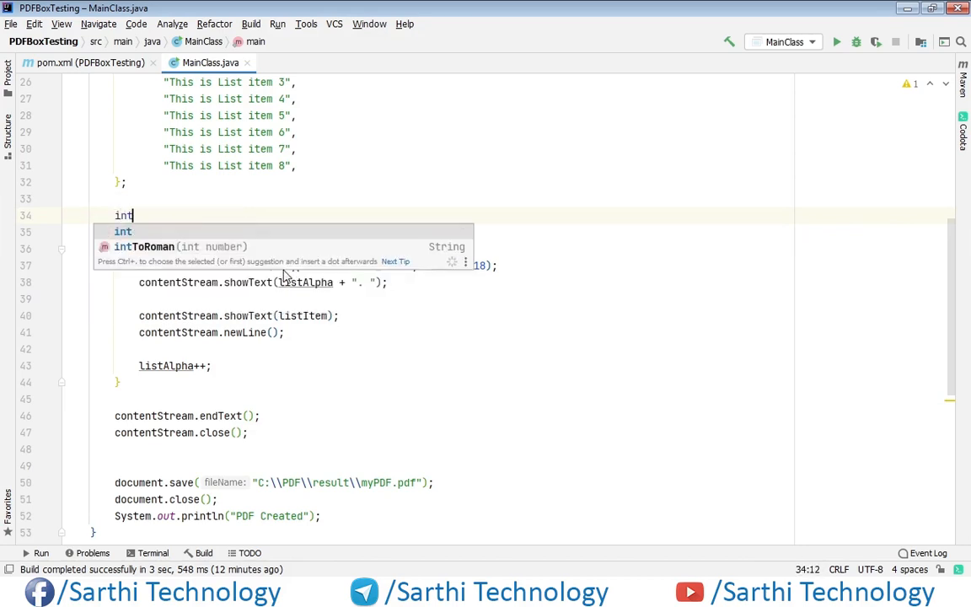
type("list")
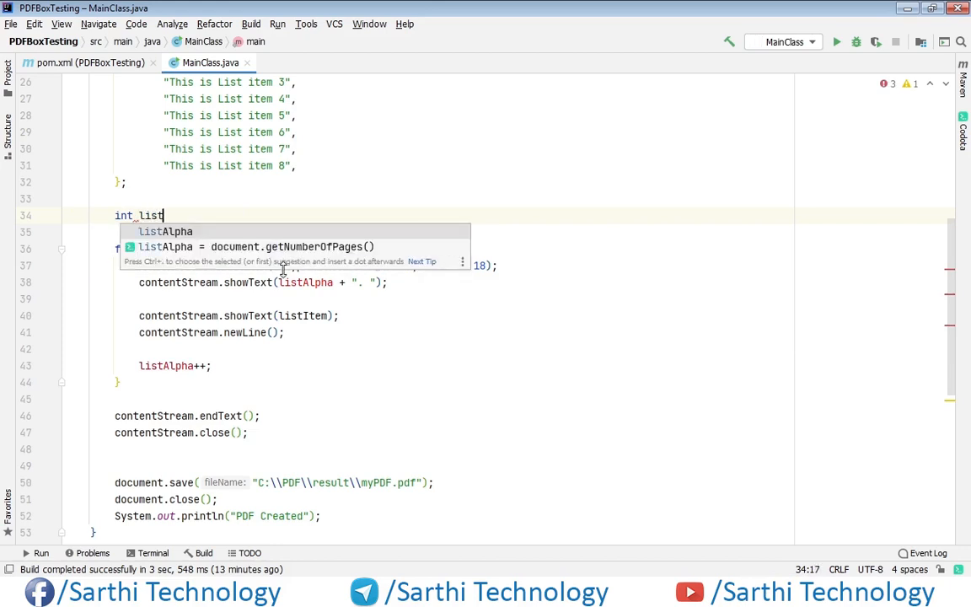
type("Number =")
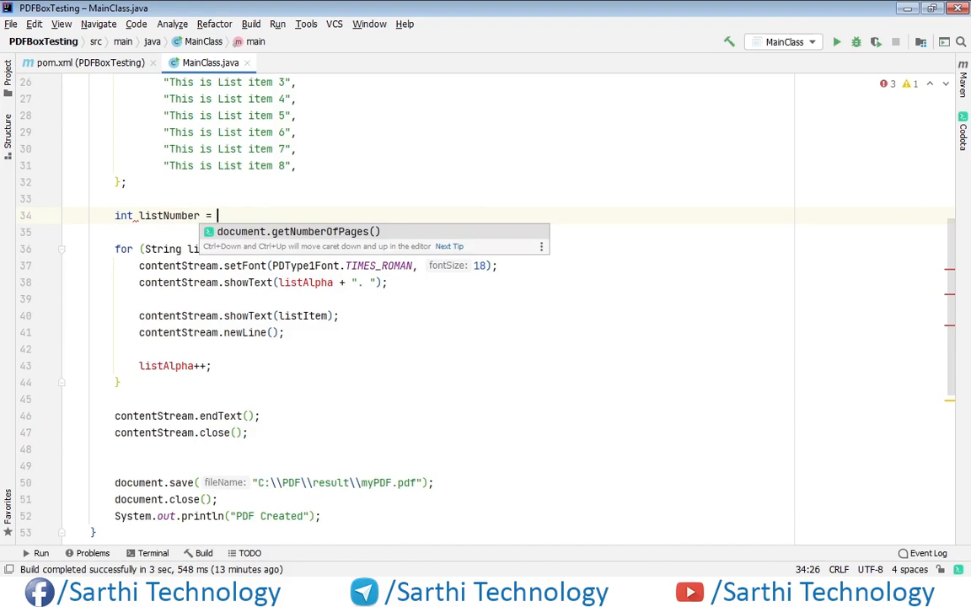
type("1;")
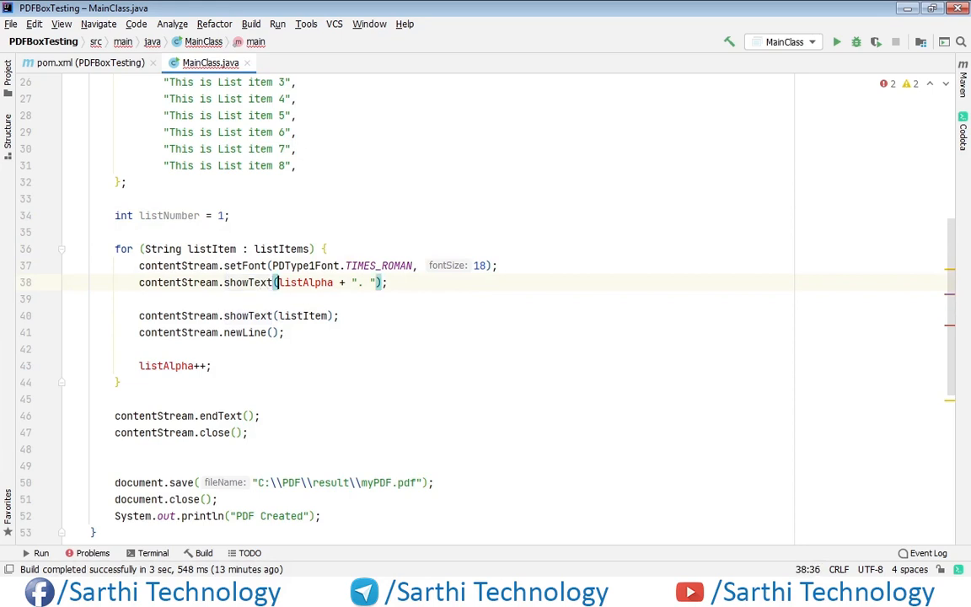
double_click(306, 282)
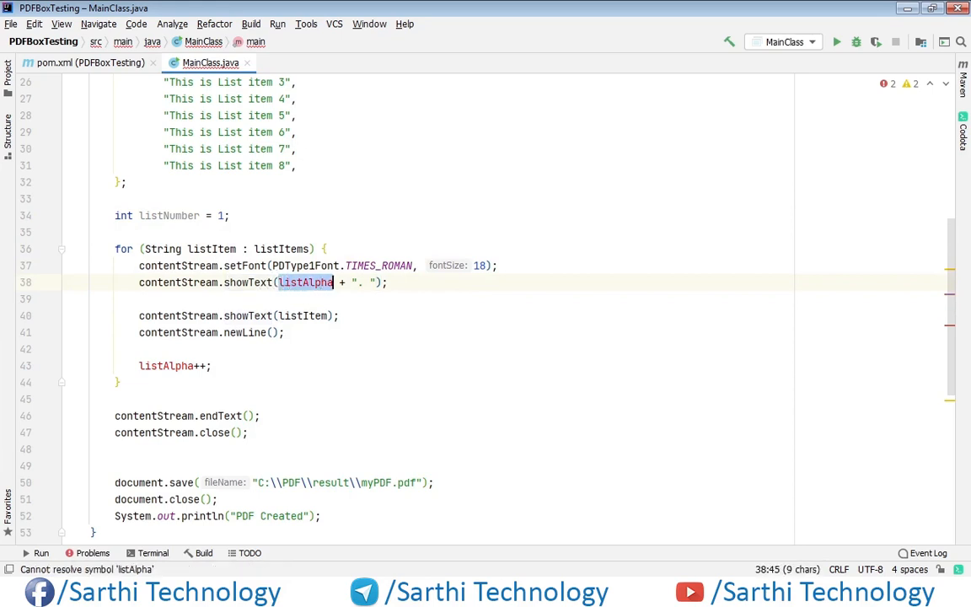
Print intToRoman(listNumber) in showText and change listAlpha++ to listNumber++.
type("intToRoman(")
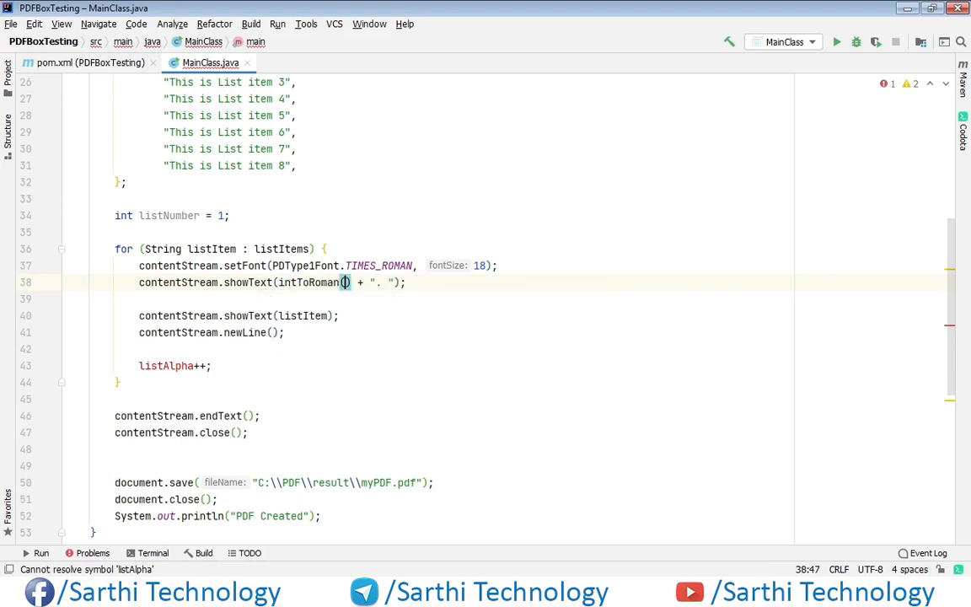
mouse_move(344, 282)
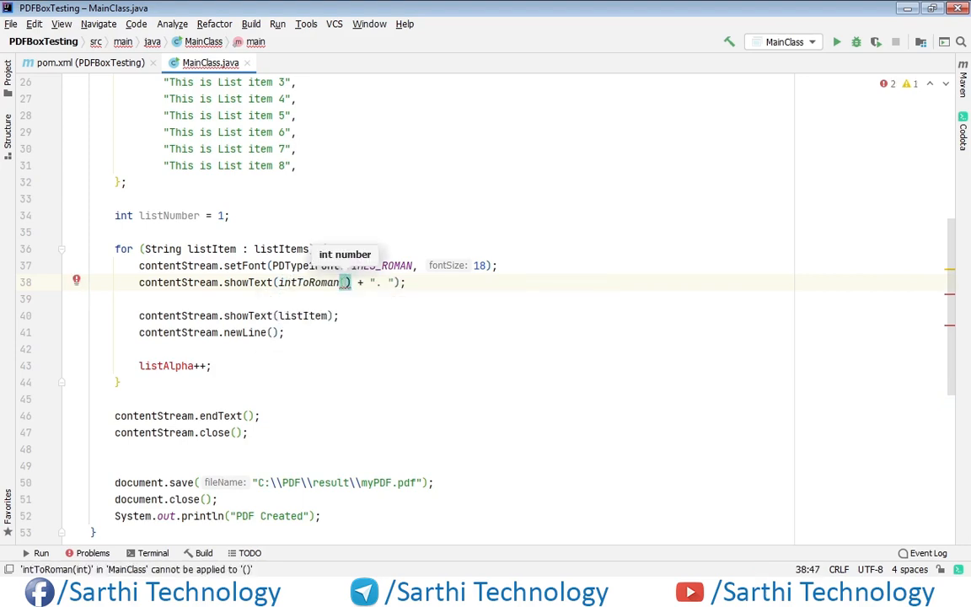
type("listNumber")
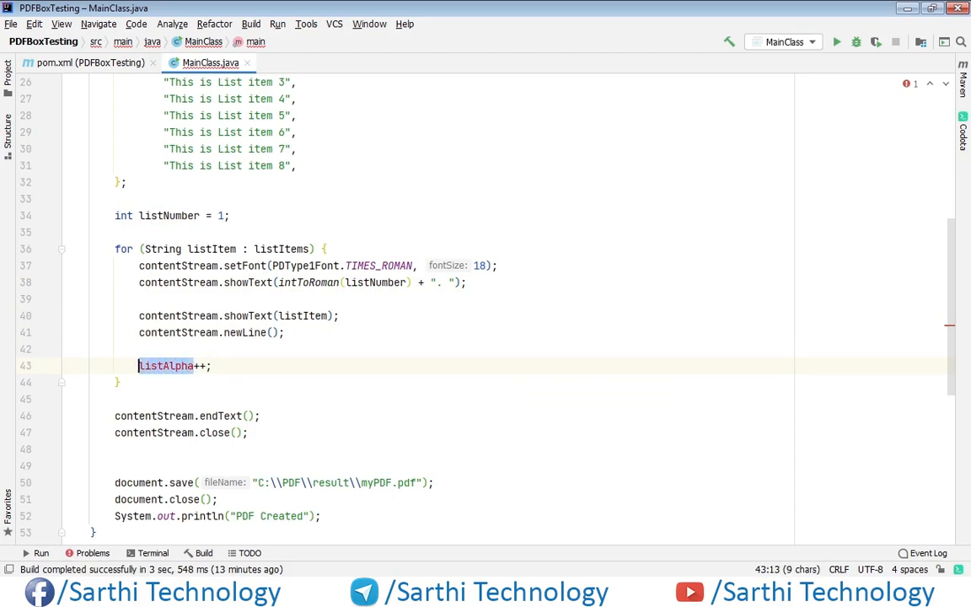
type("Li")
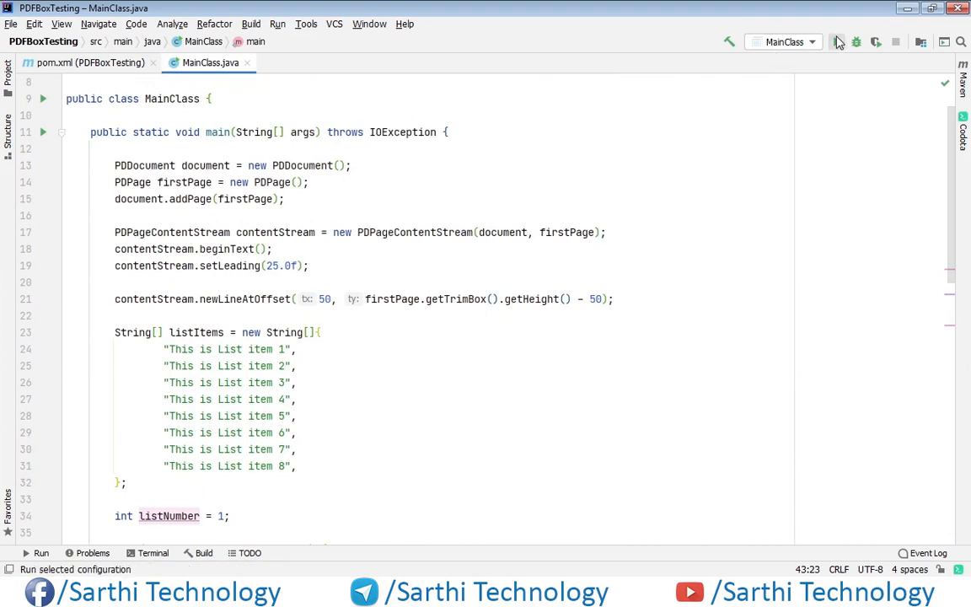
Run MainClass to generate myPDF.pdf.
left_click(838, 41)
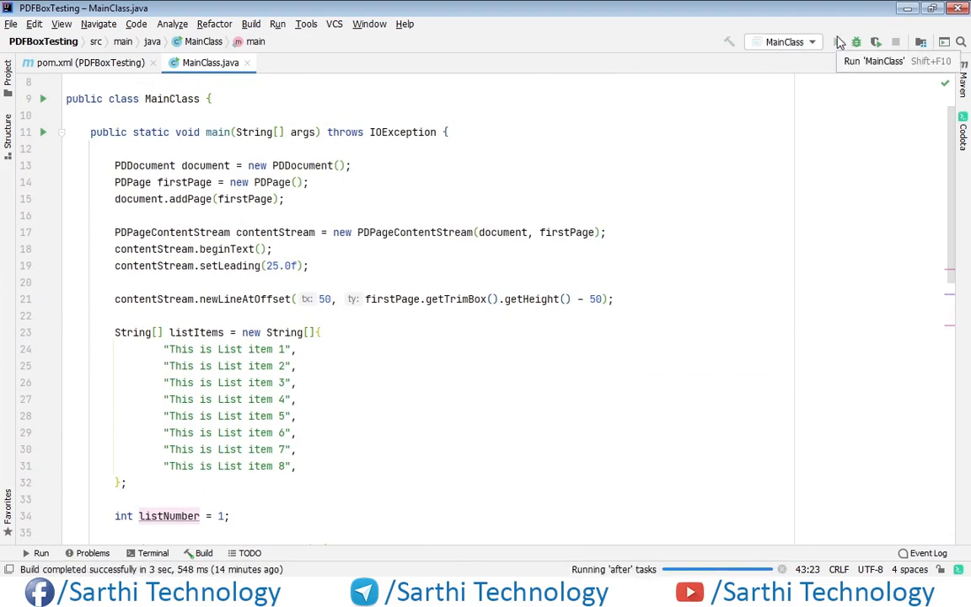
left_click(856, 41)
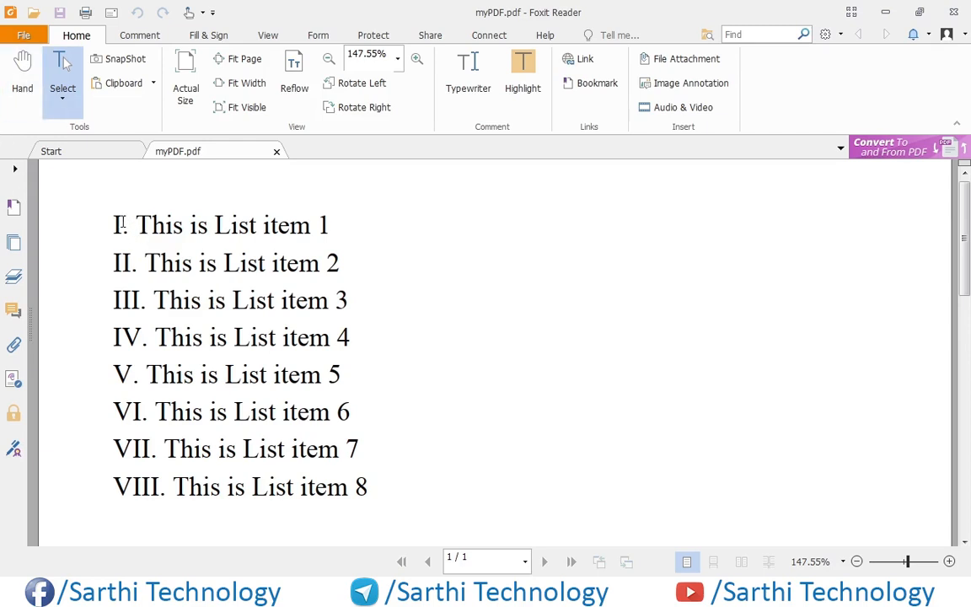
mouse_move(122, 325)
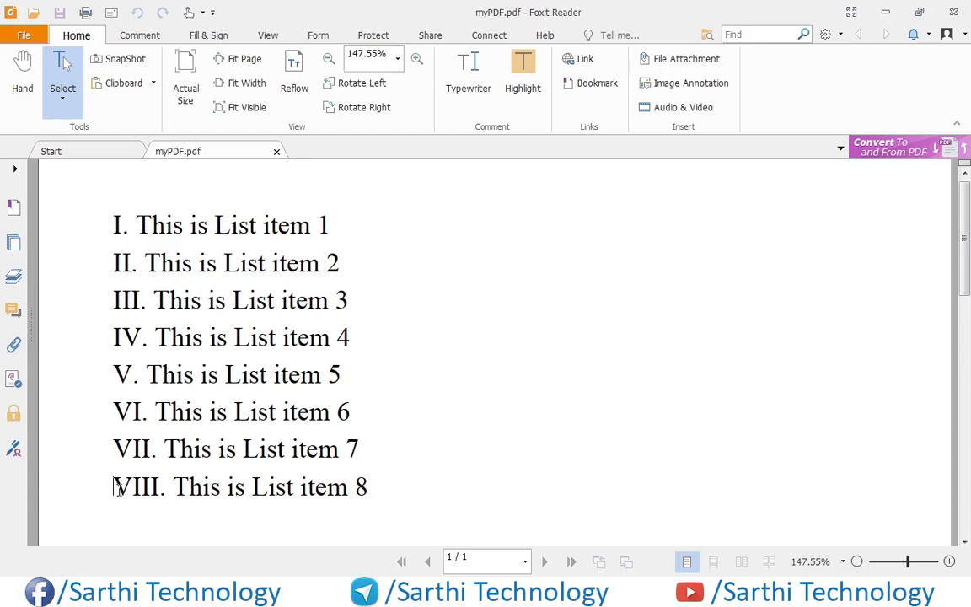
In myPDF.pdf, select the last item's numeral VIII to verify the Roman numbering.
double_click(135, 488)
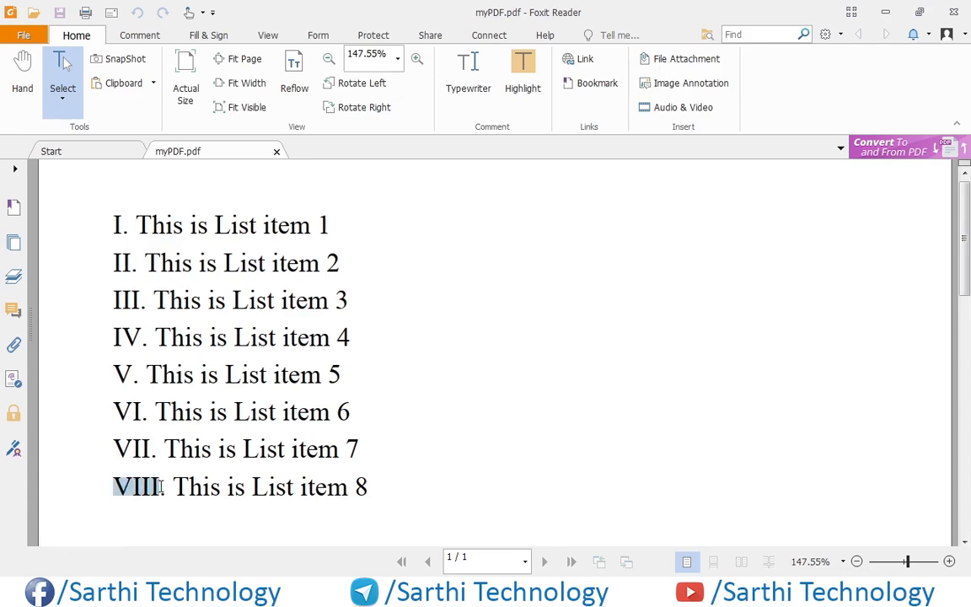